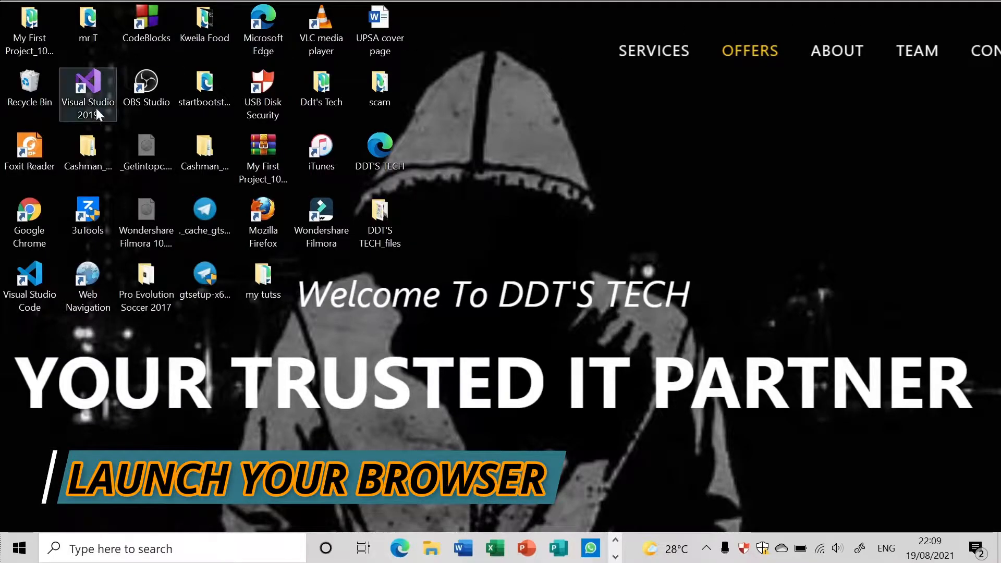
{"action": "mouse_move", "coordinate": [105, 195]}
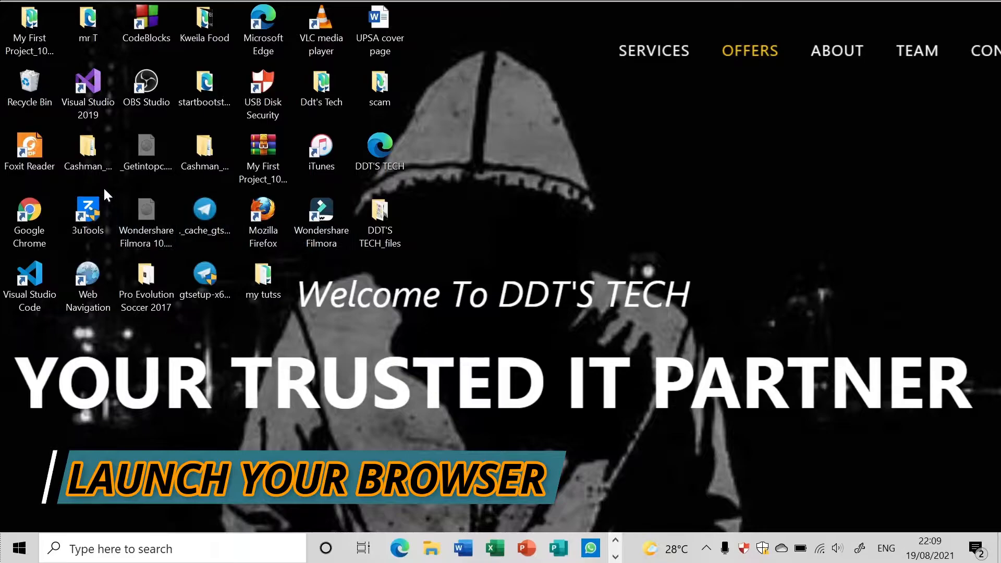
Launch Google Chrome from its desktop shortcut to a new tab
{"action": "left_click", "coordinate": [29, 221]}
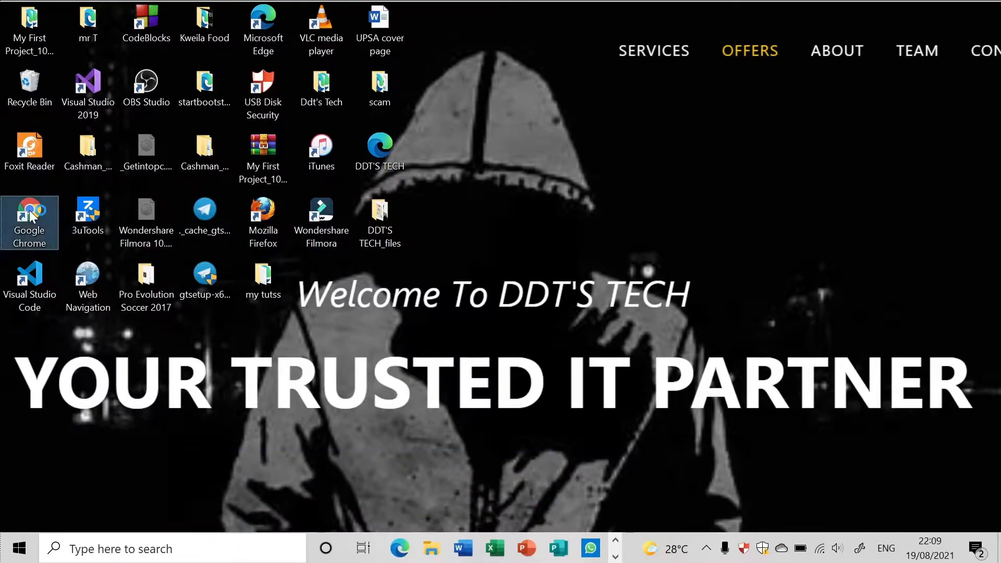
{"action": "double_click", "coordinate": [29, 222]}
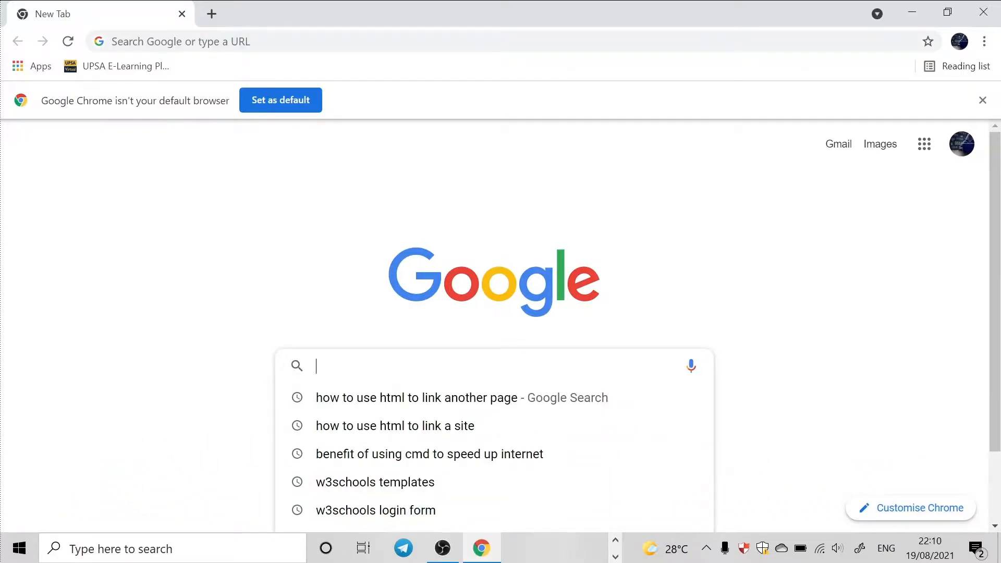
Search 'face' from the new tab and land on the m.facebook.com mobile login page
{"action": "type", "text": "facebook.com"}
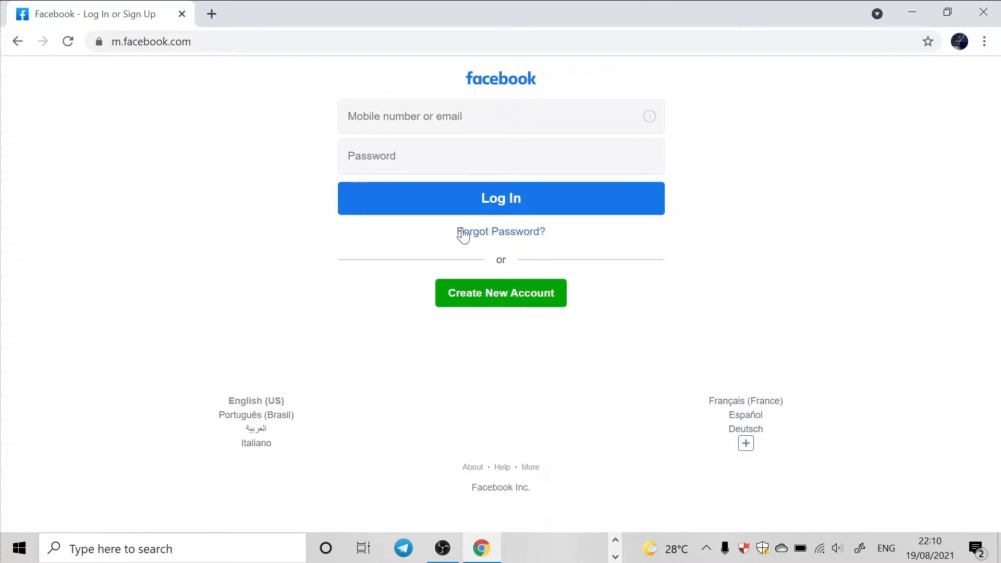
{"action": "mouse_move", "coordinate": [394, 199]}
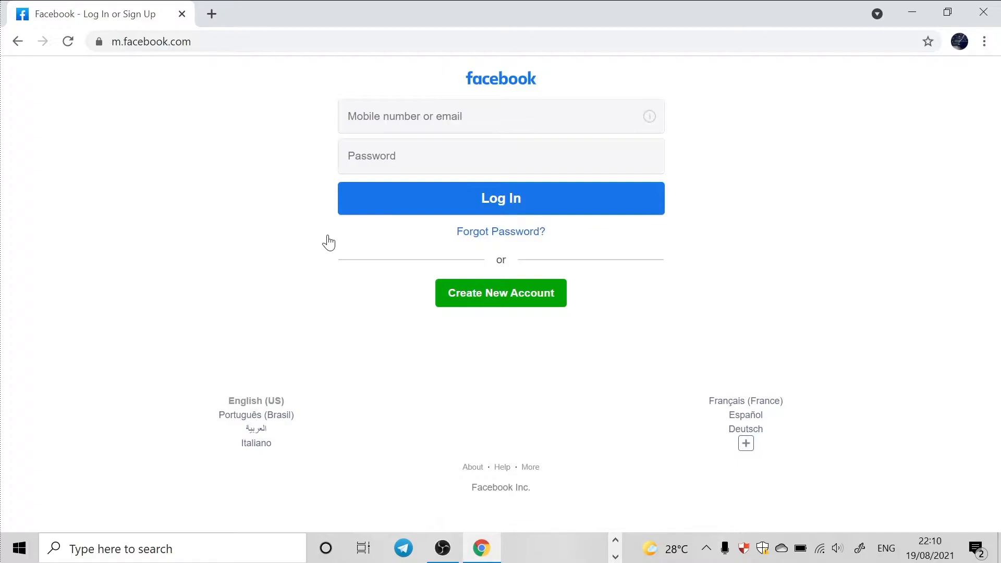
Inspect the Facebook login page, ending with DevTools open on the Sources panel via Ctrl+Shift+I
{"action": "right_click", "coordinate": [329, 241]}
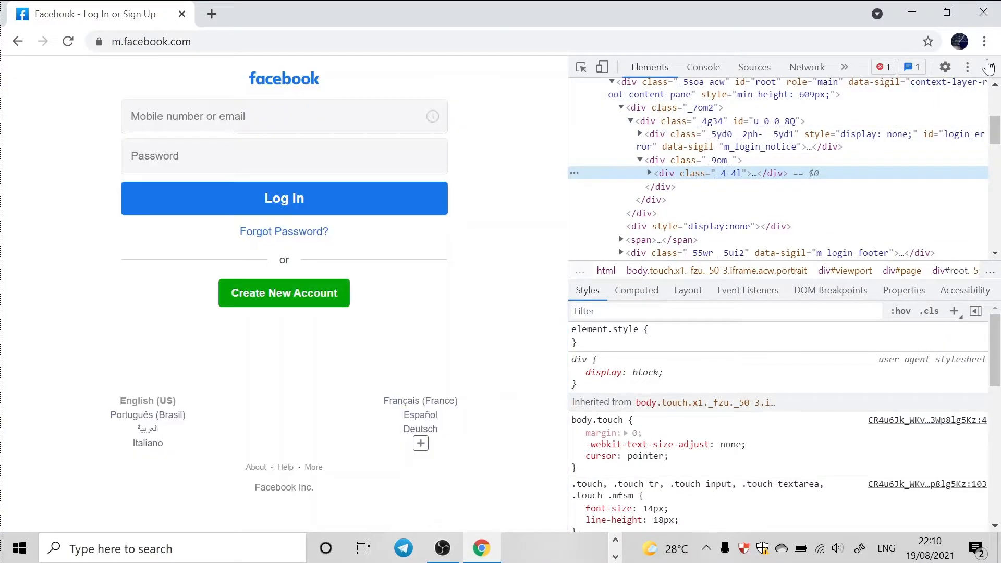
{"action": "left_click", "coordinate": [987, 67]}
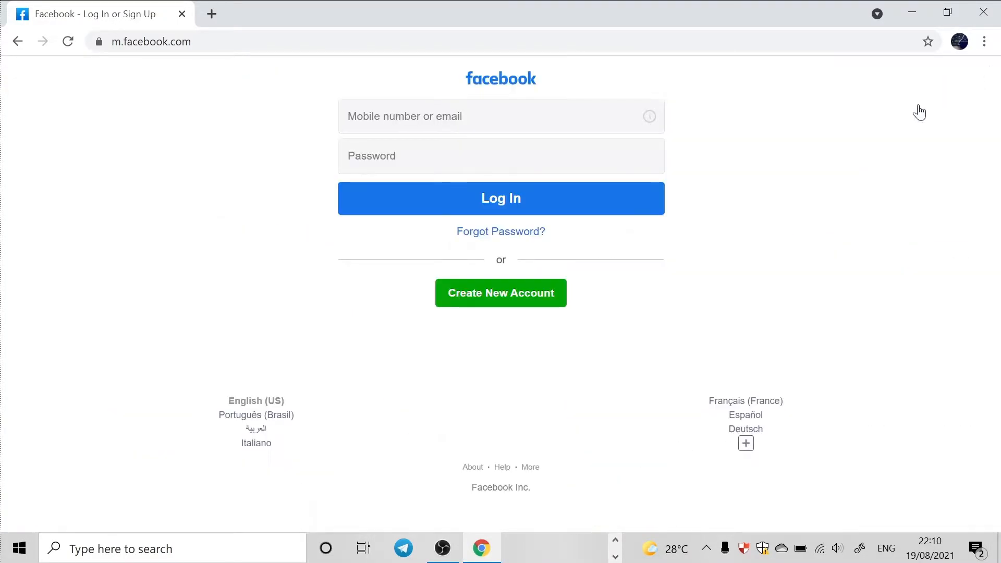
{"action": "mouse_move", "coordinate": [247, 401]}
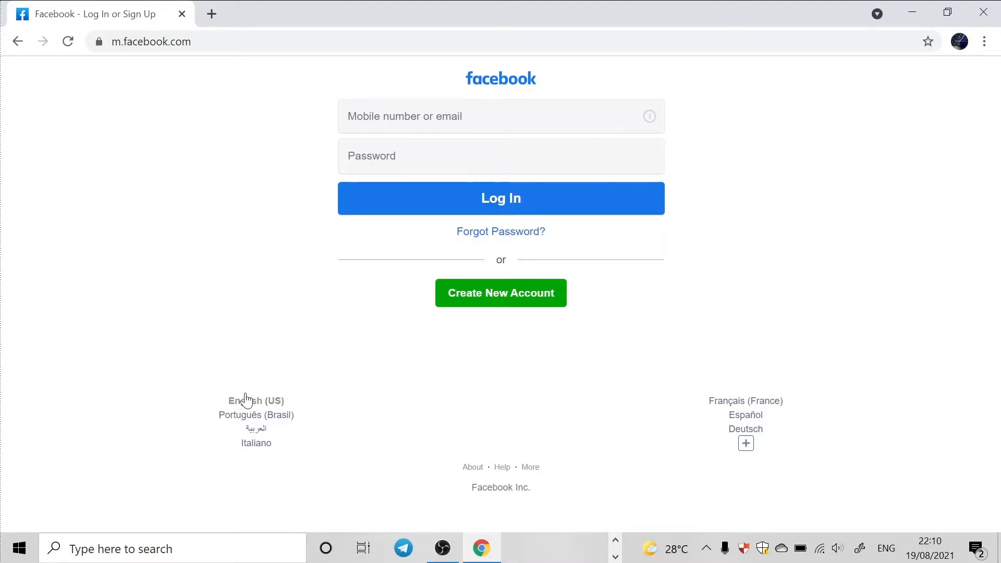
{"action": "key", "text": "ctrl+shift+i"}
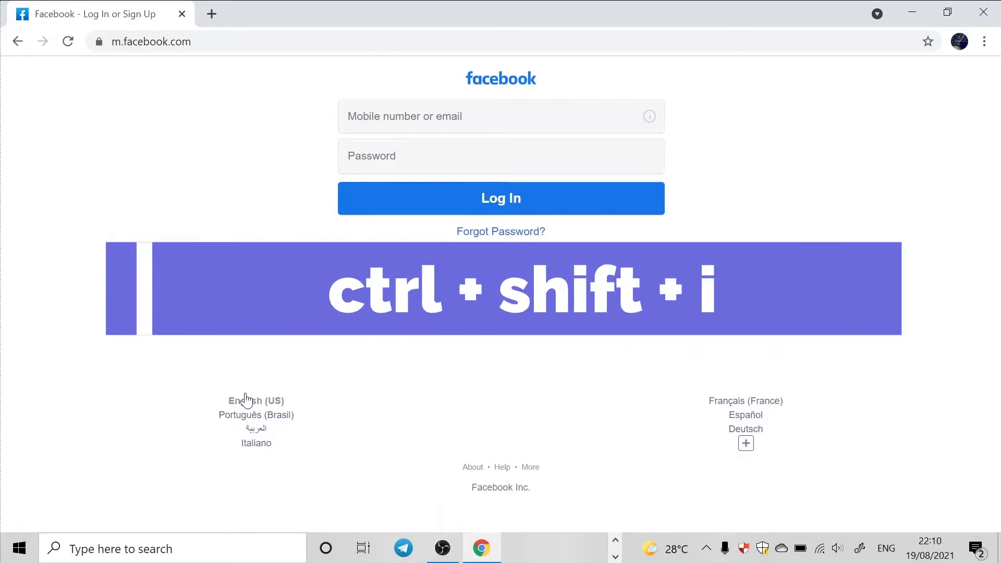
{"action": "key", "text": "ctrl+shift+i"}
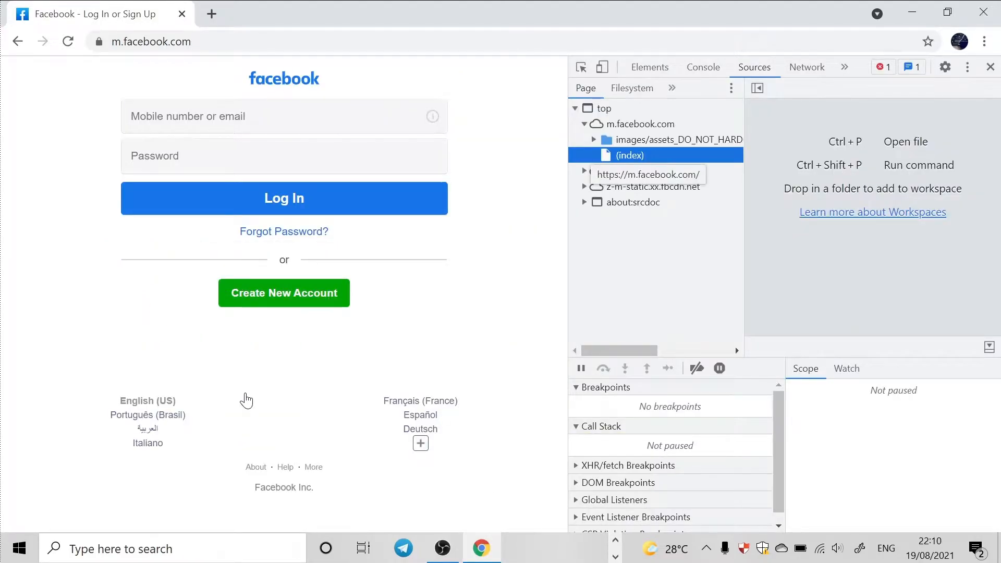
Check the Console and Network panels, then return to the Elements tree of the login page
{"action": "left_click", "coordinate": [649, 67]}
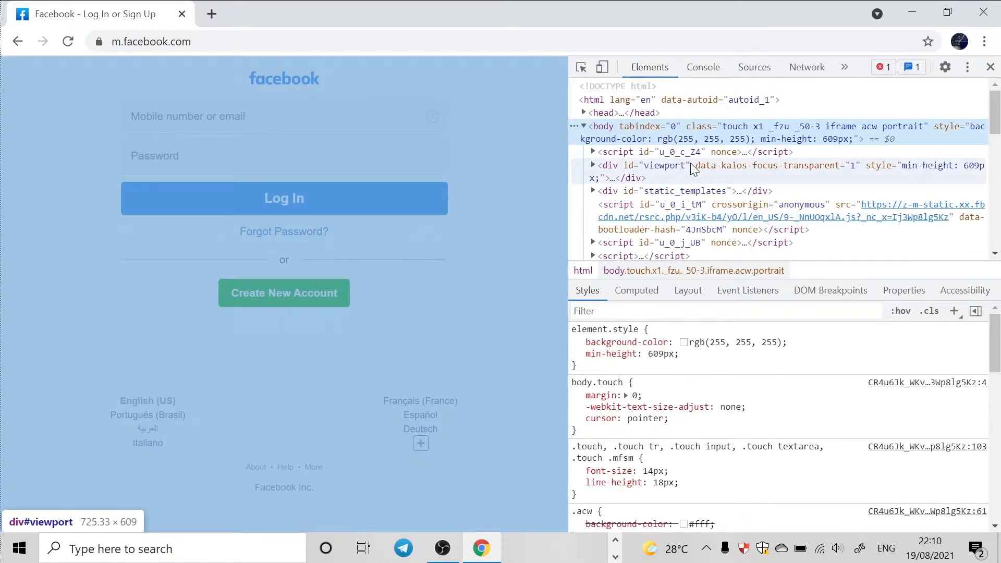
{"action": "left_click", "coordinate": [702, 67]}
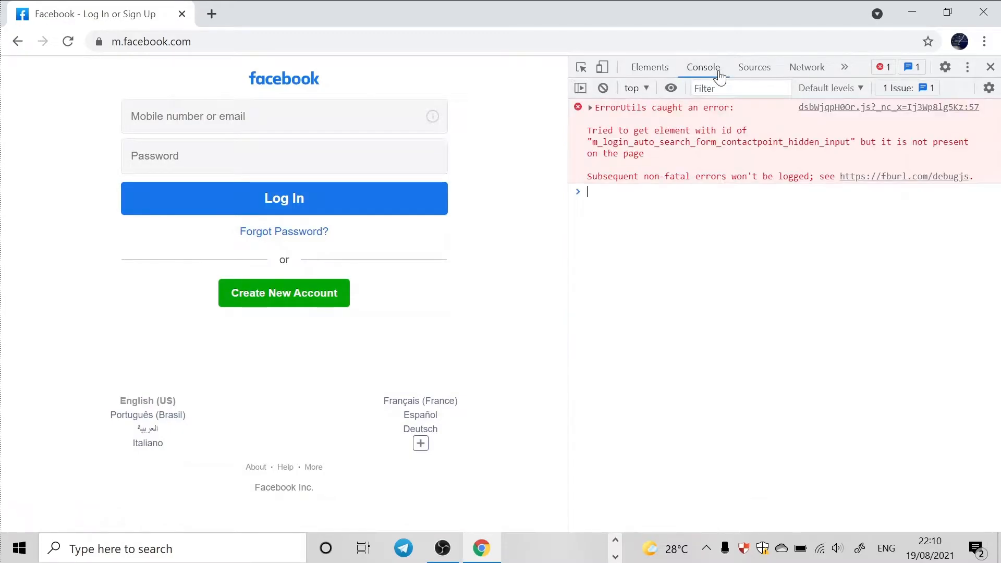
{"action": "left_click", "coordinate": [806, 66]}
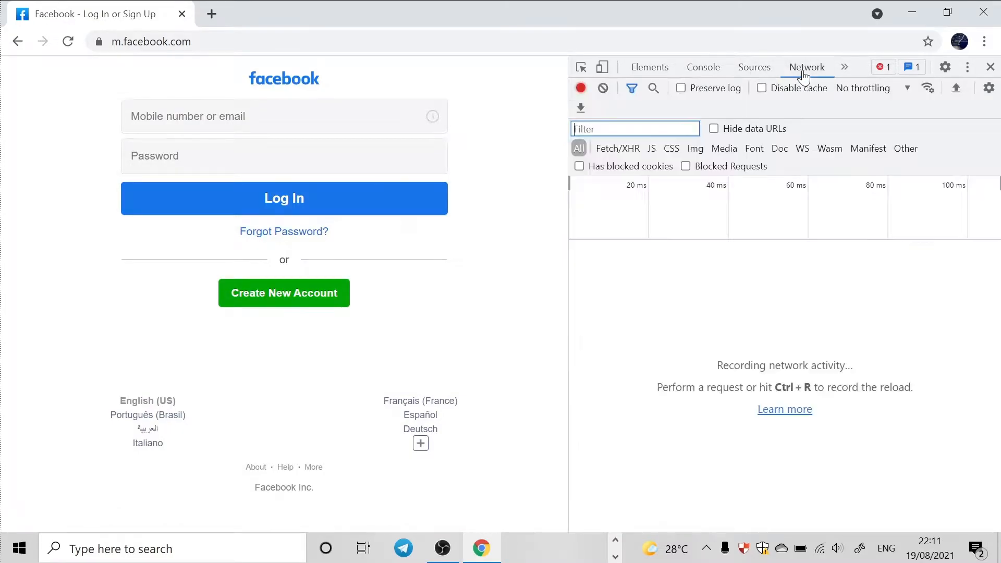
{"action": "mouse_move", "coordinate": [684, 142]}
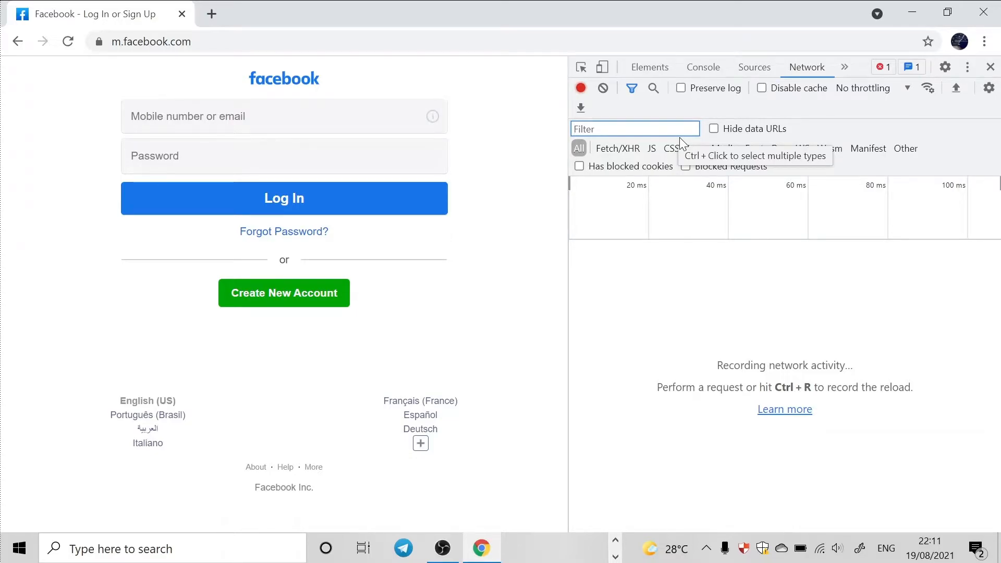
{"action": "left_click", "coordinate": [648, 67]}
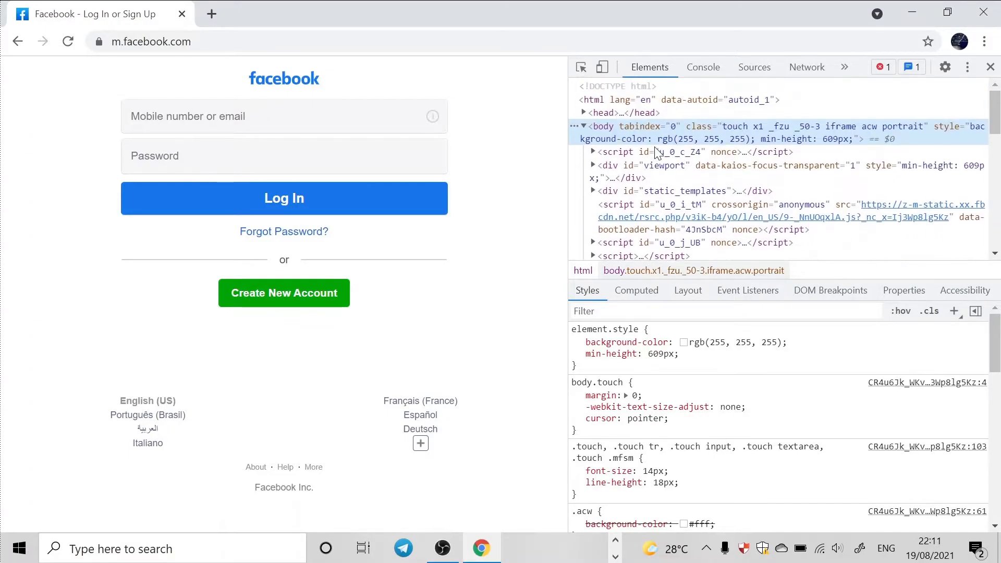
{"action": "mouse_move", "coordinate": [590, 100]}
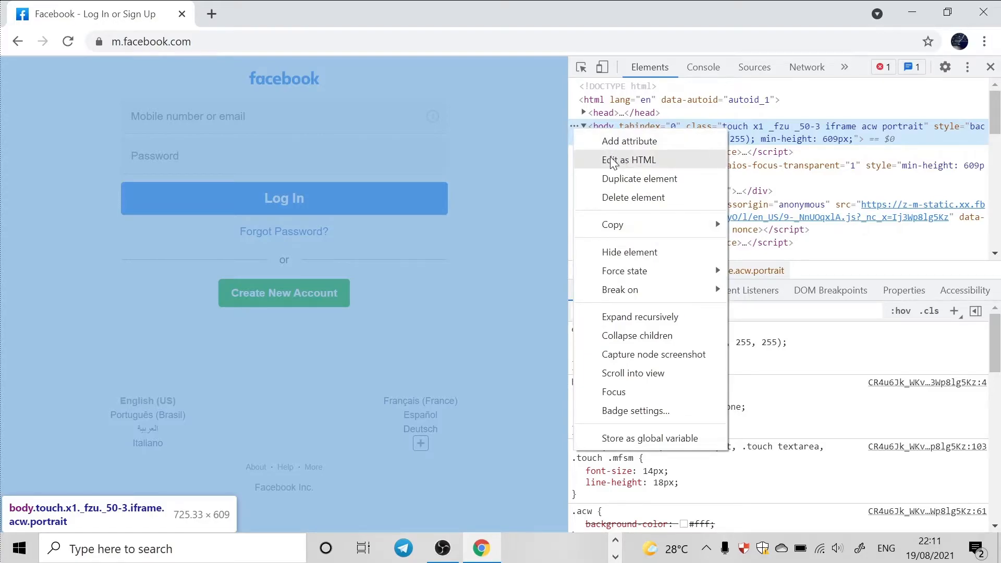
{"action": "mouse_move", "coordinate": [594, 138]}
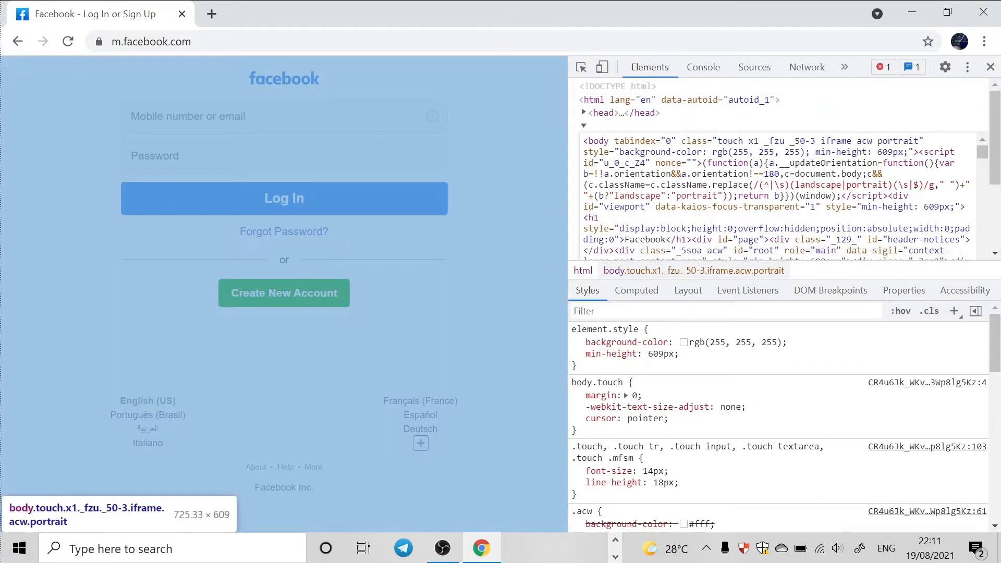
Edit the body element as HTML, select all its markup and copy it to the clipboard
{"action": "left_click", "coordinate": [583, 112]}
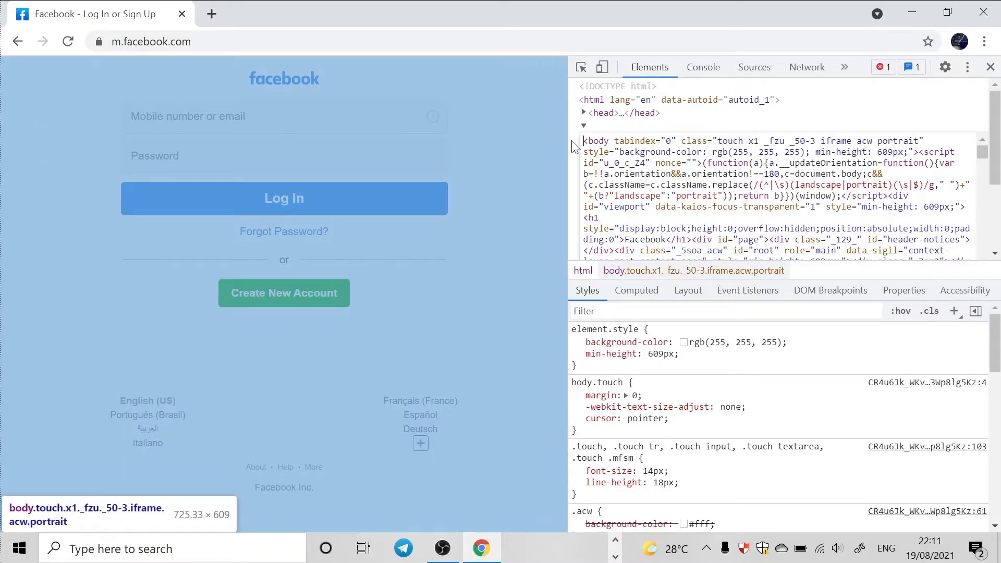
{"action": "mouse_move", "coordinate": [541, 154]}
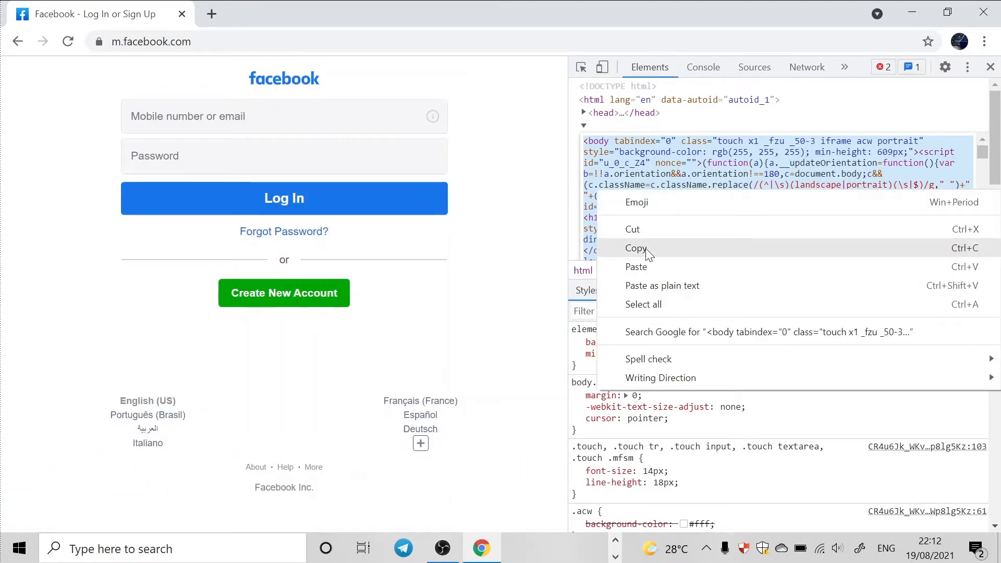
{"action": "left_click", "coordinate": [635, 249]}
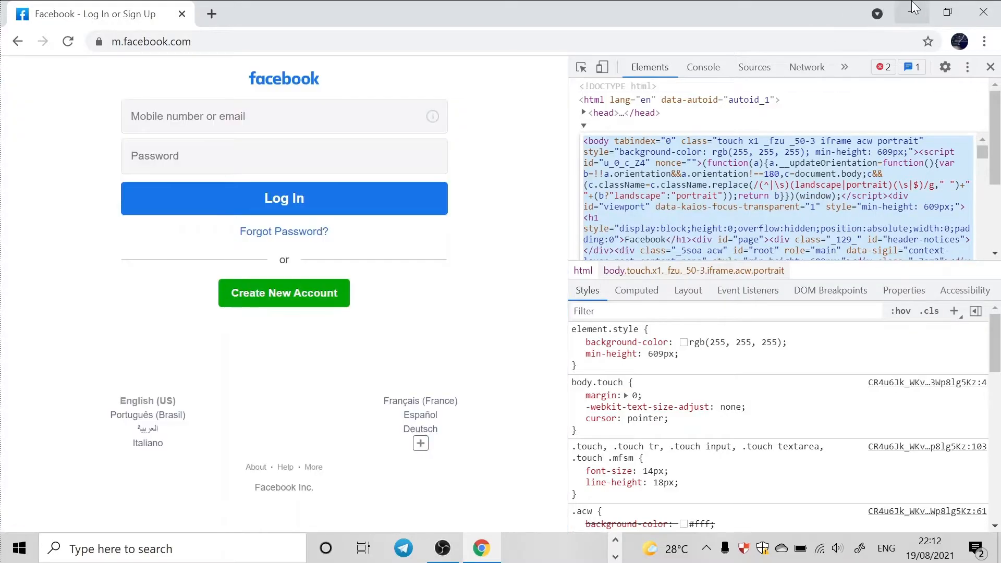
Minimize Chrome and launch a blank Notepad document by searching 'notep' in the Start menu
{"action": "left_click", "coordinate": [983, 11]}
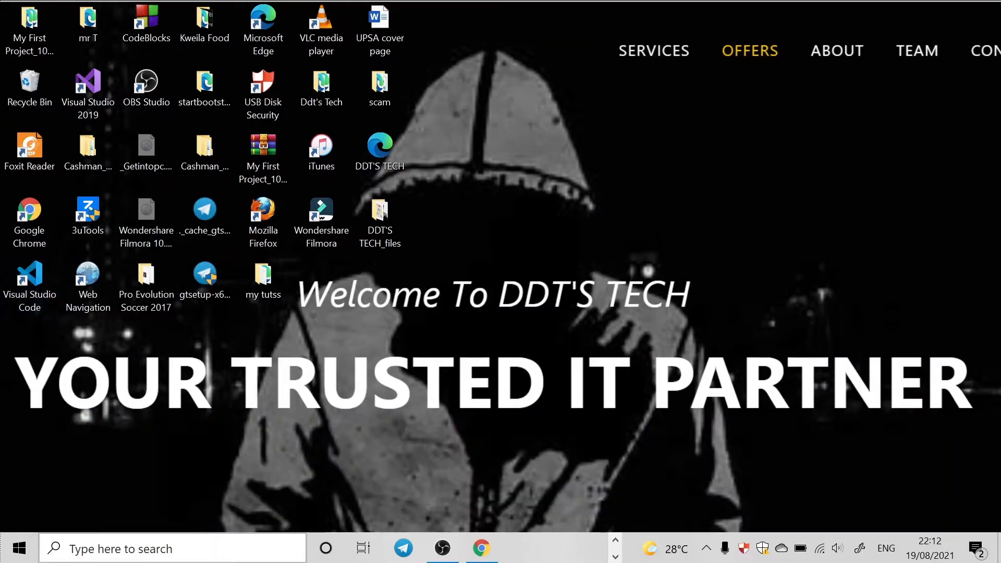
{"action": "type", "text": "notep"}
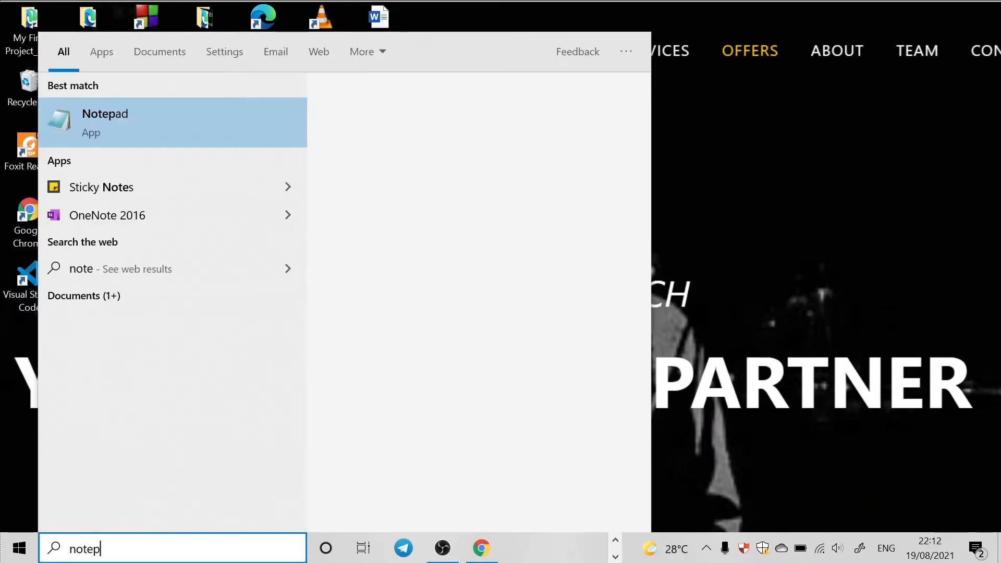
{"action": "left_click", "coordinate": [104, 123]}
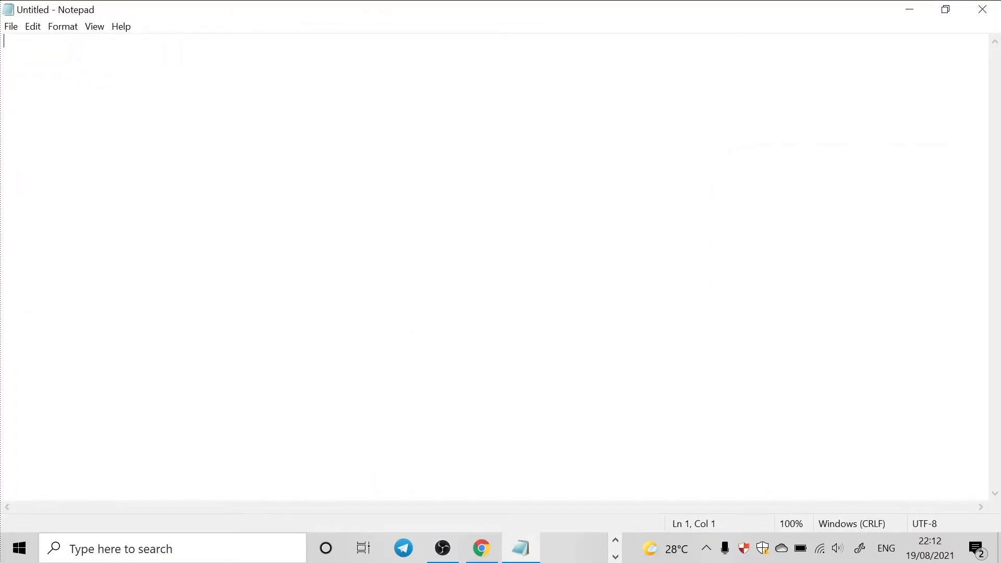
Paste the copied Facebook body HTML into the untitled Notepad document and review it
{"action": "key", "text": "ctrl+v"}
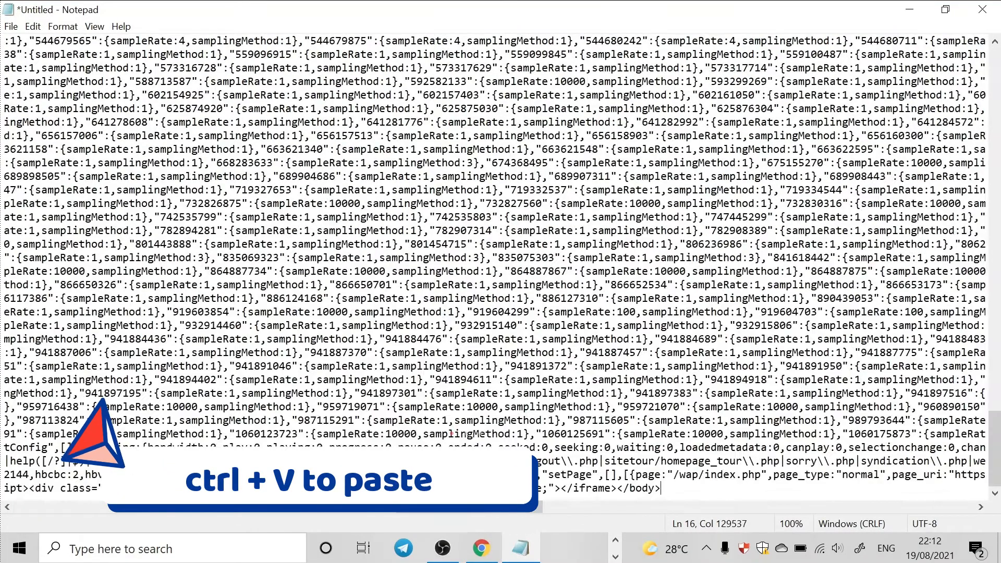
{"action": "scroll", "scroll_direction": "up", "scroll_amount": 3}
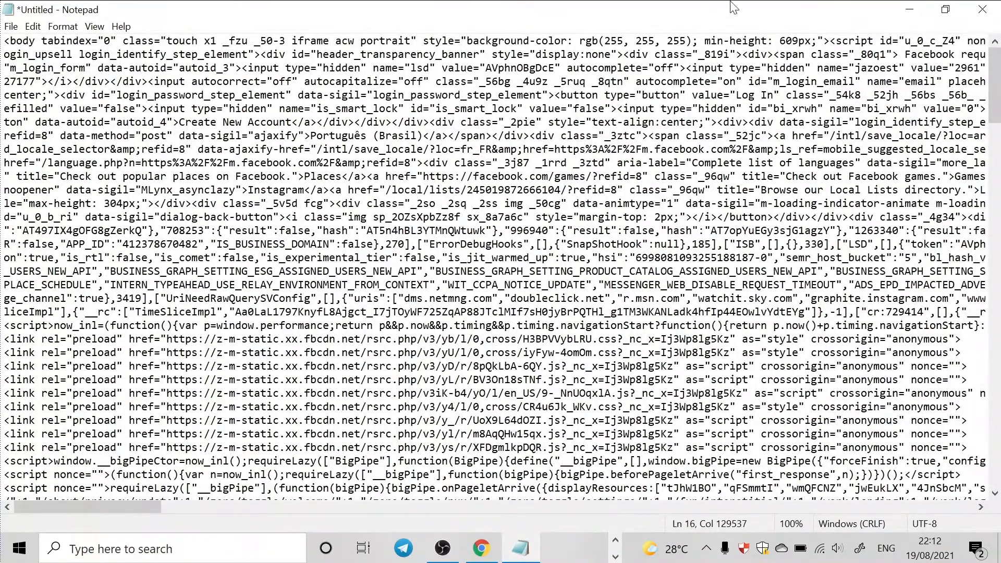
{"action": "mouse_move", "coordinate": [883, 25]}
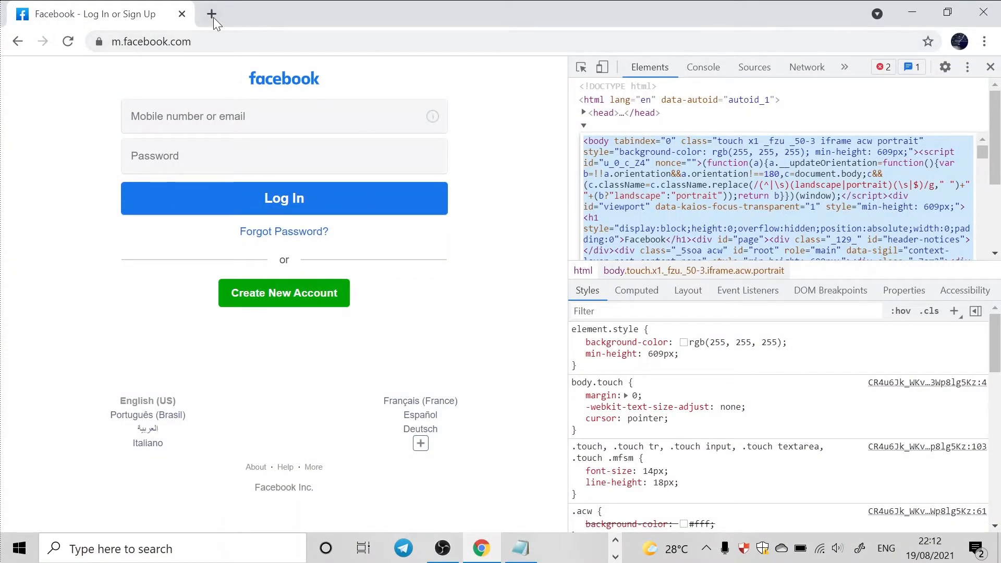
Open a new Google tab and show its element tree in DevTools with F12
{"action": "left_click", "coordinate": [212, 14]}
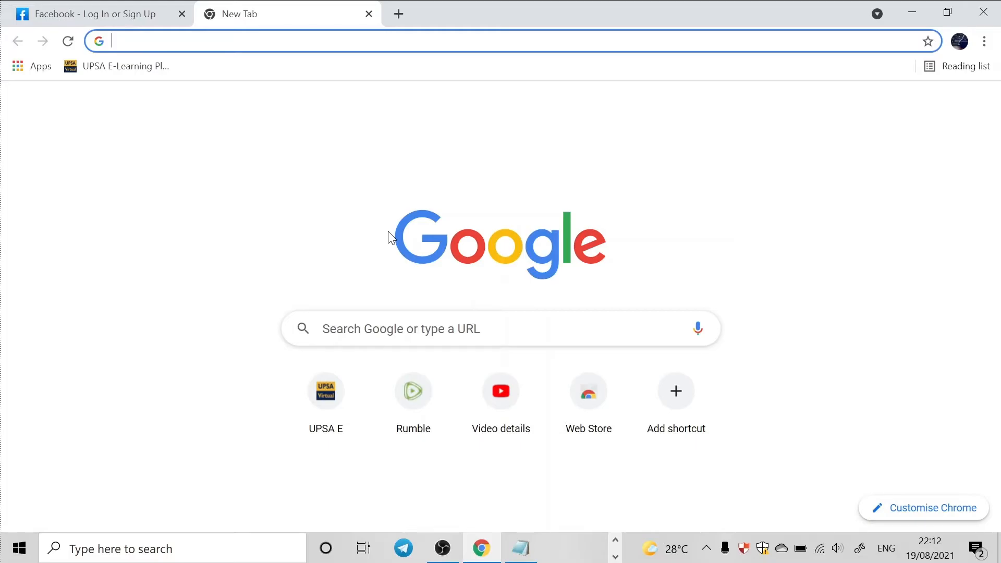
{"action": "key", "text": "F12"}
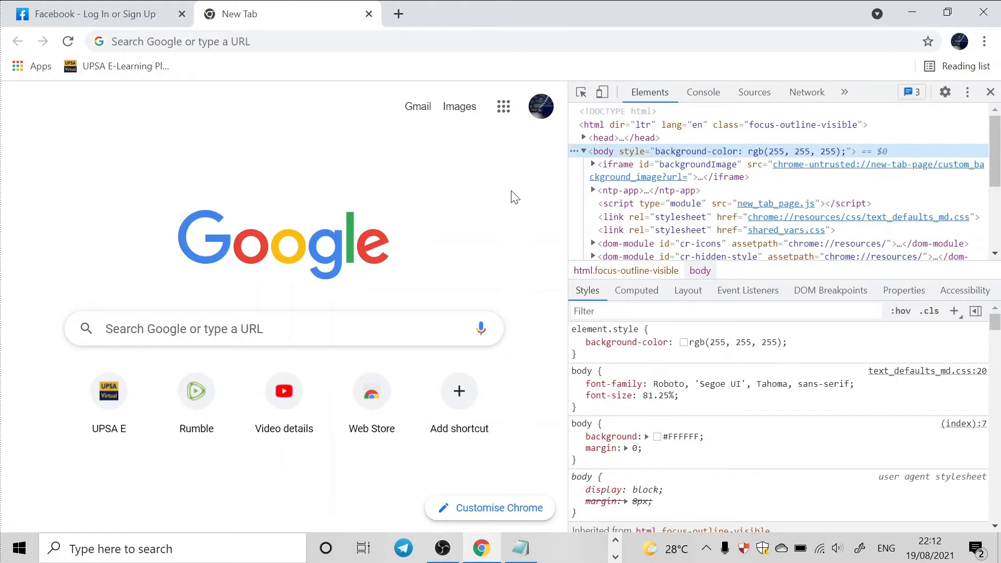
{"action": "mouse_move", "coordinate": [913, 12]}
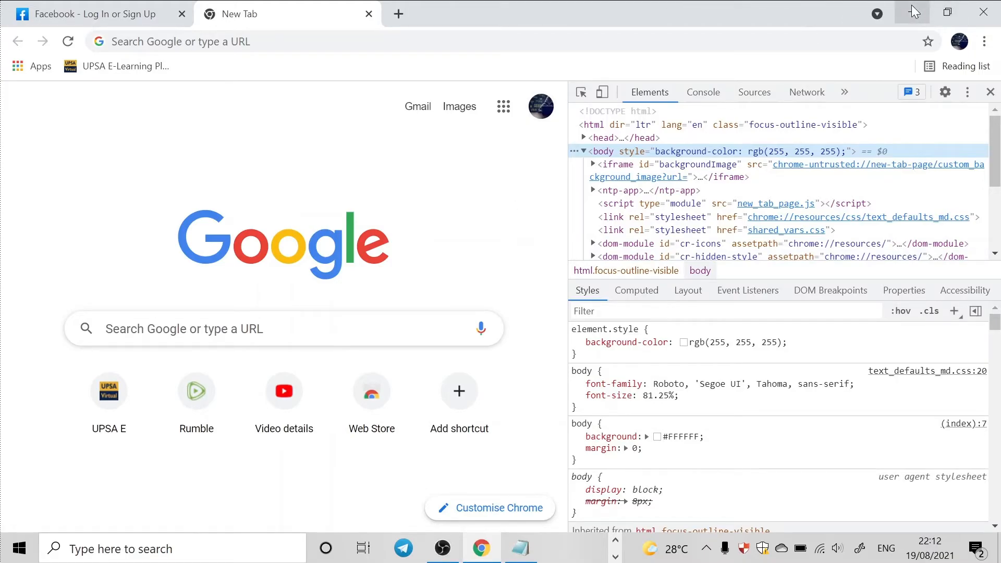